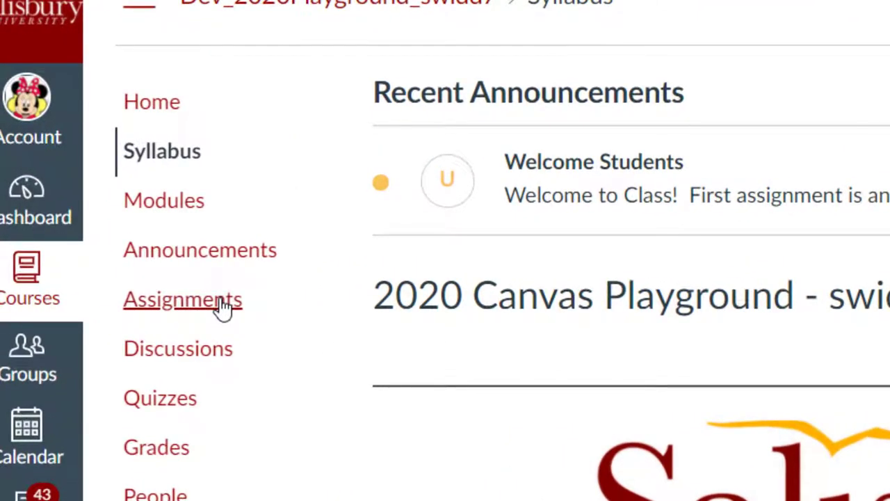
# Step: View Assignment 1 from the course Assignments list, showing its 10/10 grade and instructor comment
pyautogui.click(183, 299)
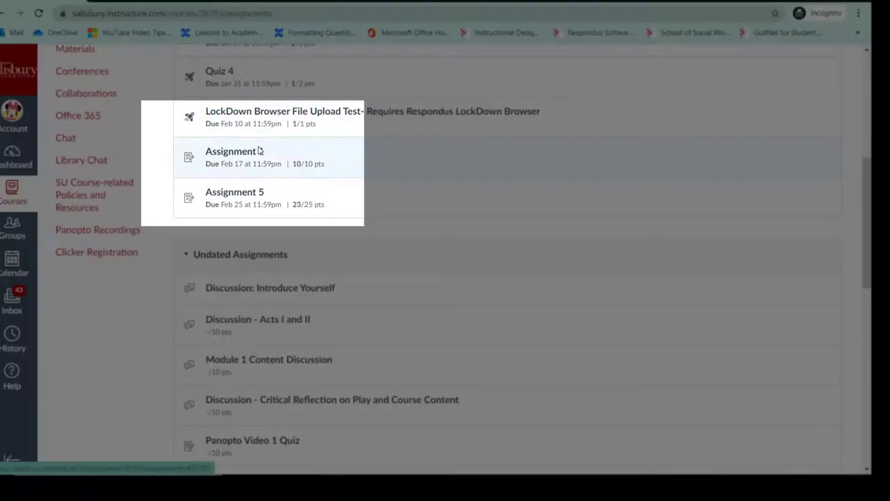
pyautogui.click(230, 151)
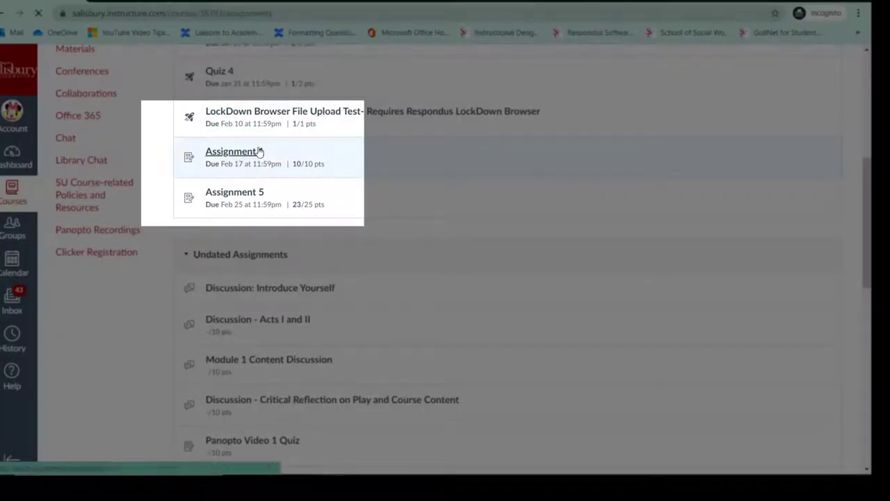
pyautogui.click(231, 151)
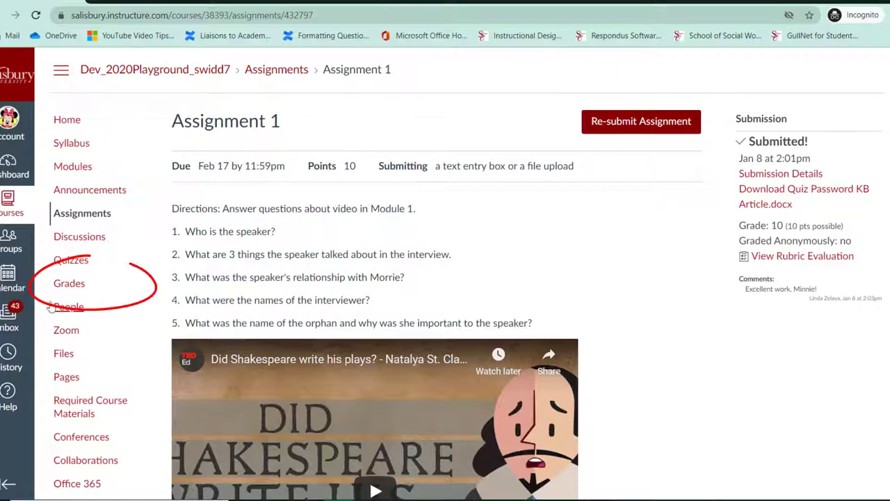
# Step: Review the course Grades page, scrolling through each item's due date, status icons and scores
pyautogui.click(69, 283)
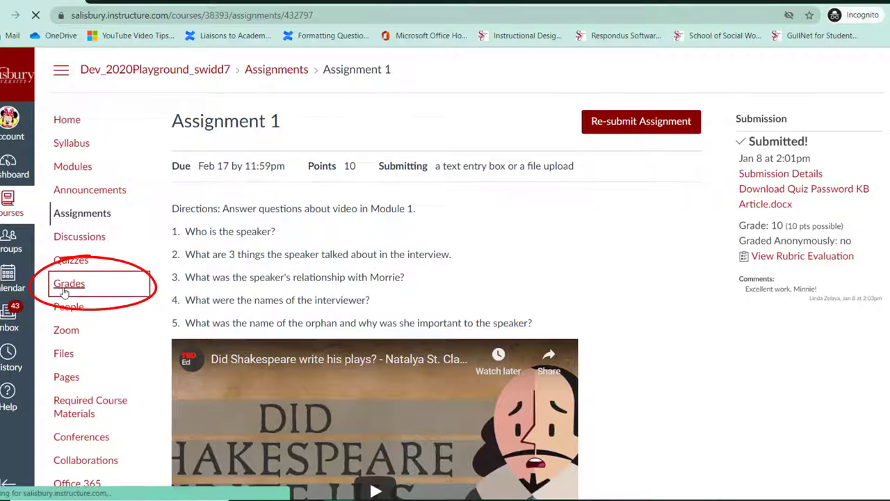
pyautogui.click(69, 283)
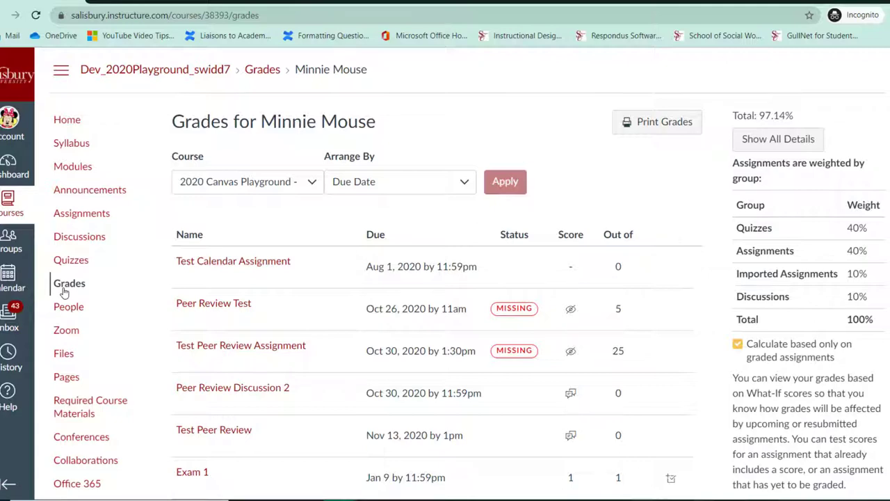
pyautogui.scroll(-3)
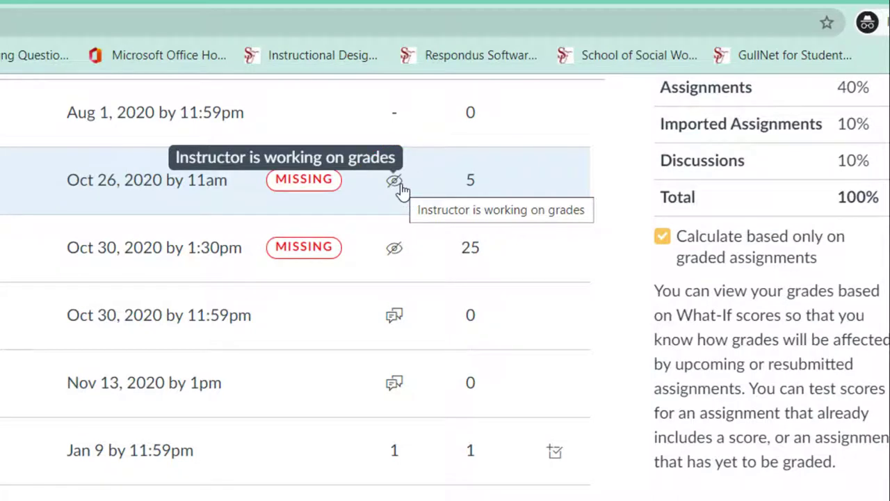
pyautogui.scroll(-3)
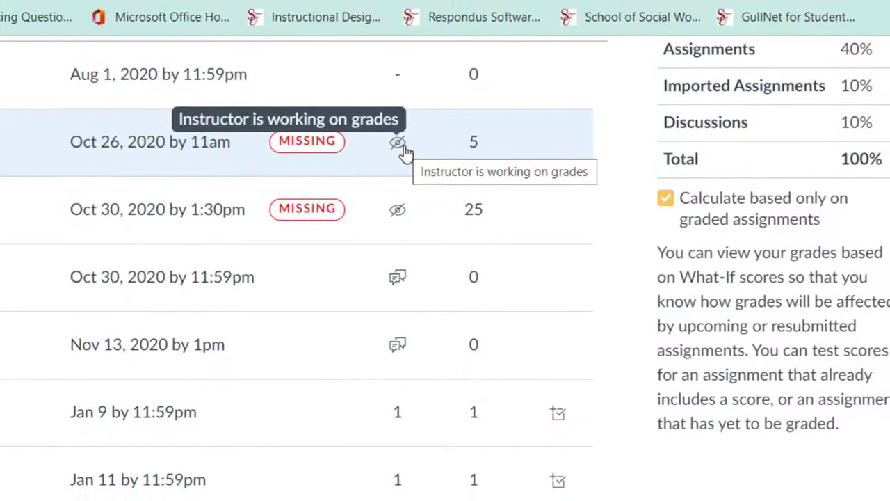
pyautogui.scroll(-3)
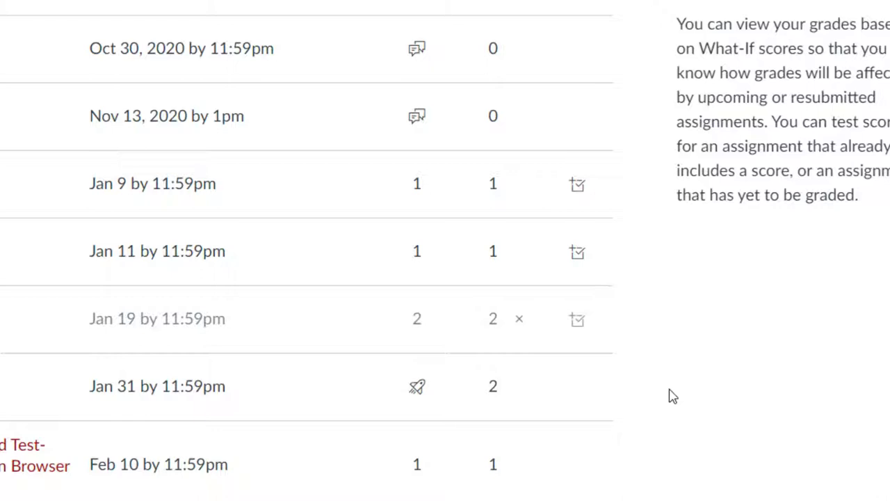
pyautogui.moveTo(525, 340)
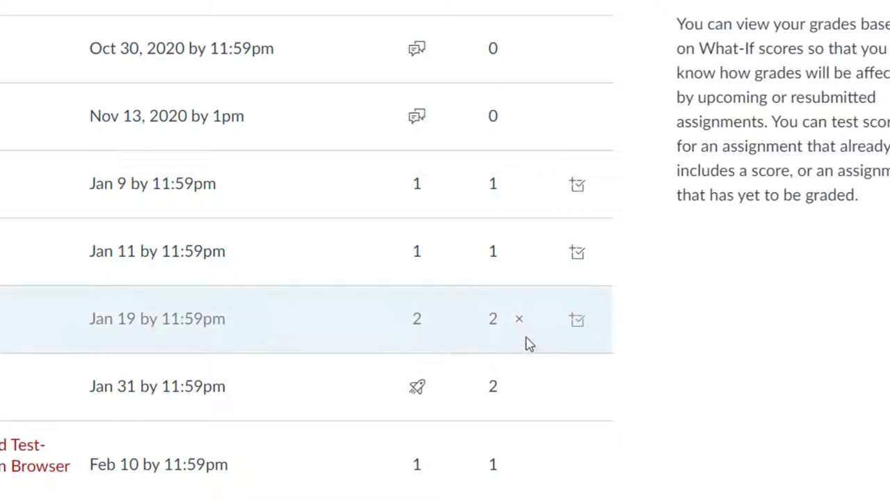
pyautogui.moveTo(519, 319)
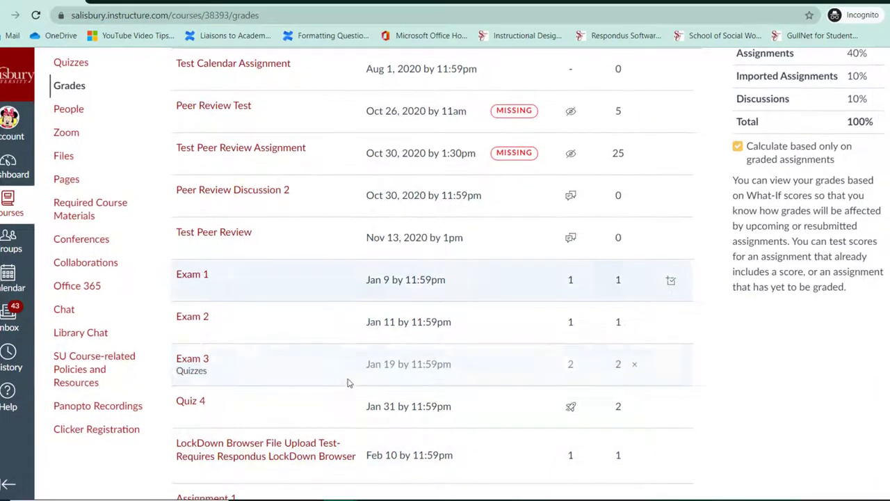
pyautogui.scroll(-3)
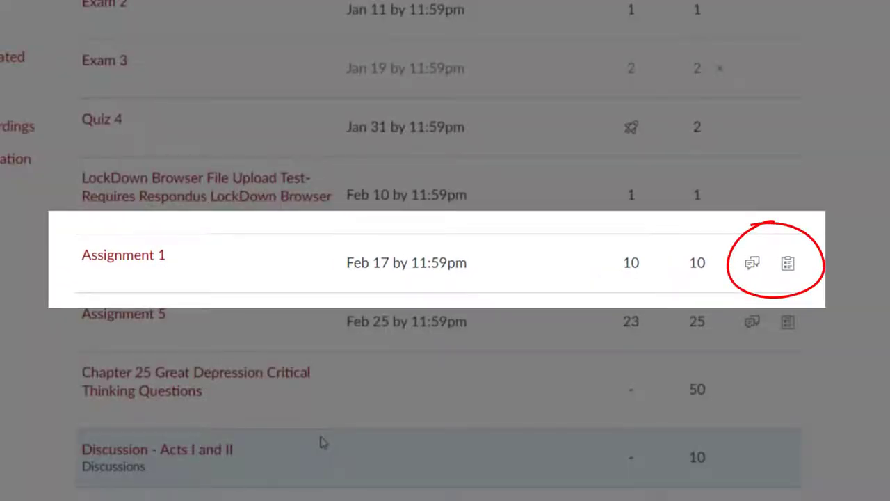
pyautogui.moveTo(843, 278)
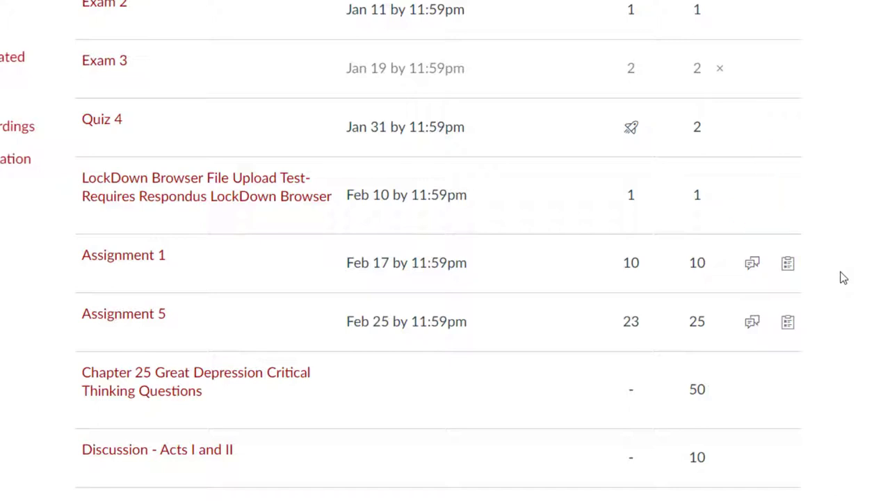
pyautogui.click(752, 262)
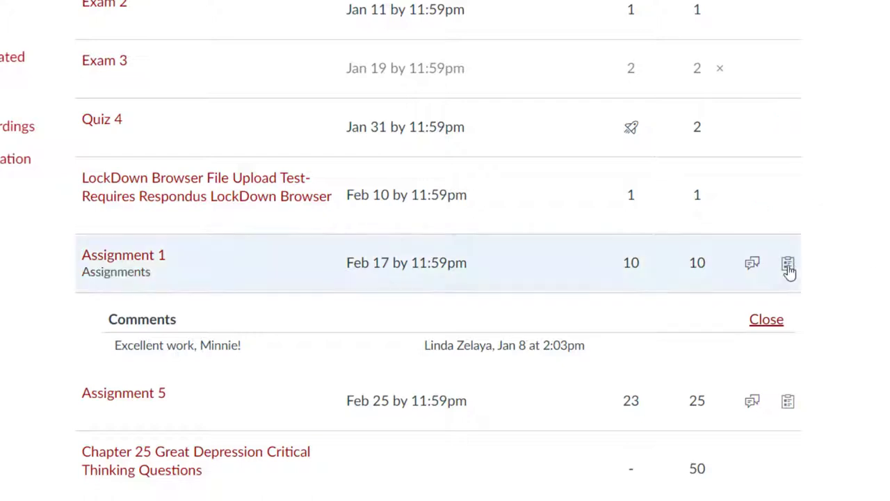
pyautogui.click(787, 262)
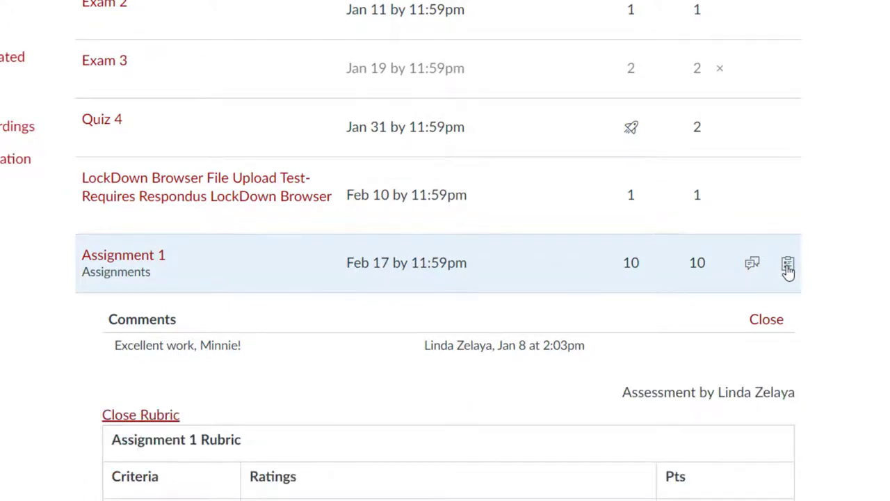
pyautogui.scroll(-3)
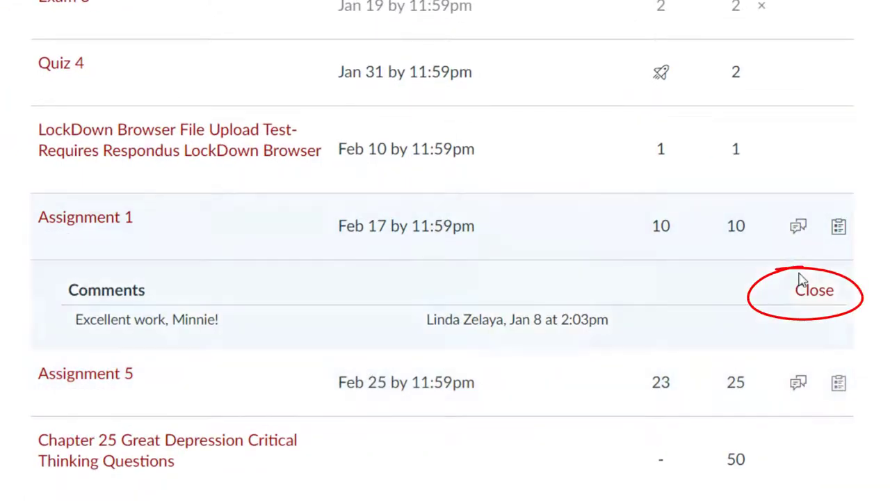
pyautogui.click(814, 290)
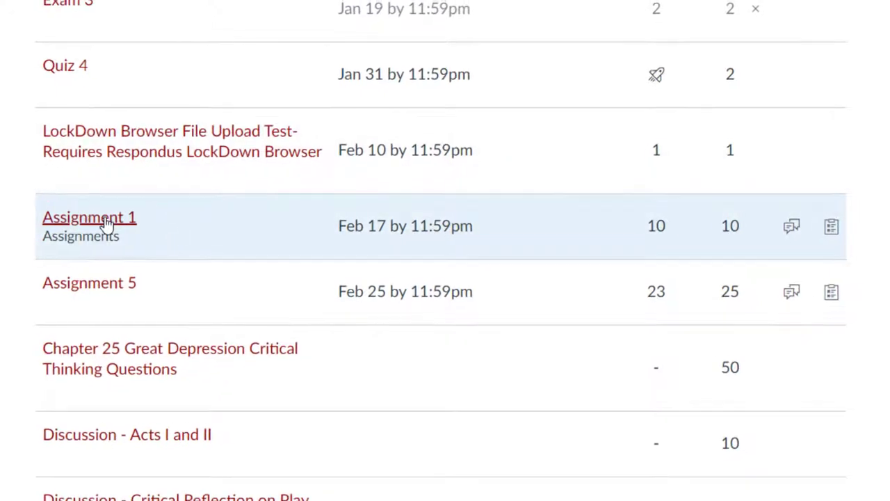
# Step: View Assignment 1's submission details and its rubric showing 5 of 5 points for grammar
pyautogui.click(89, 217)
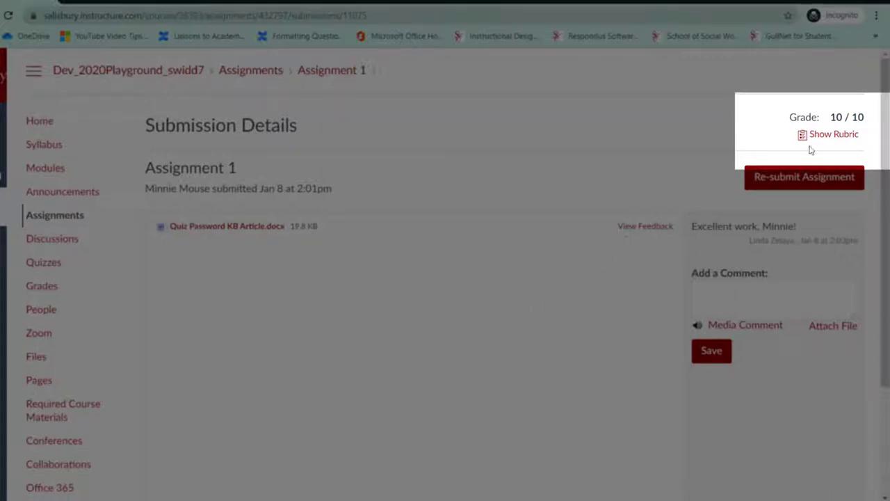
pyautogui.click(834, 134)
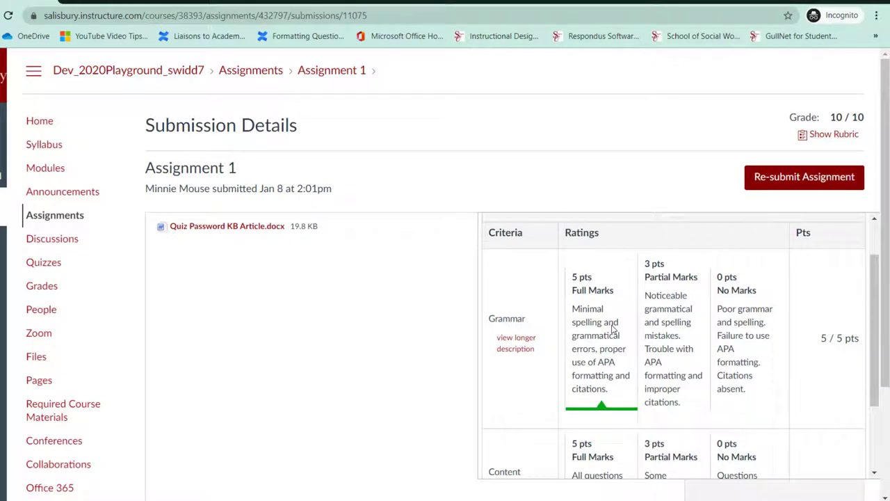
pyautogui.moveTo(712, 240)
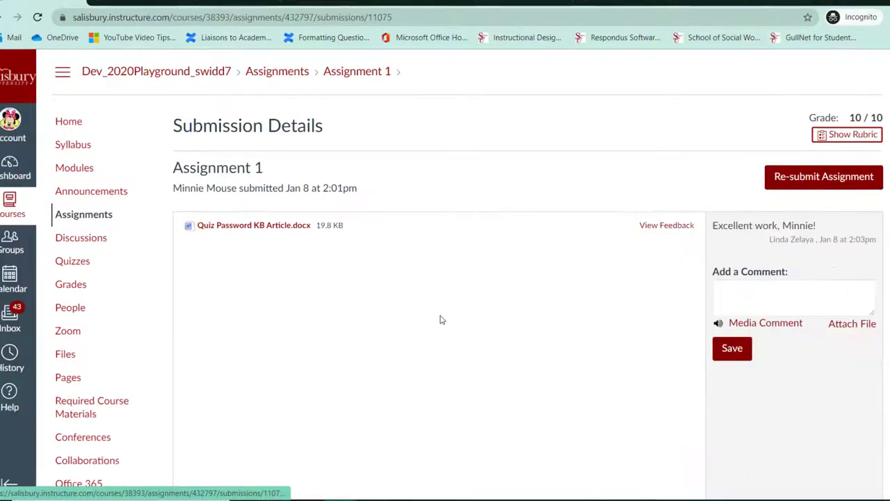
pyautogui.moveTo(654, 240)
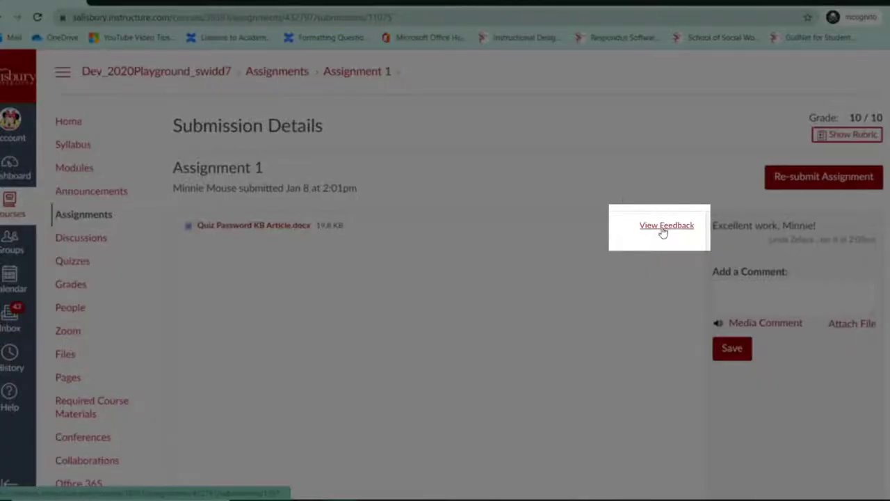
# Step: Download the annotated PDF of the Quiz Password KB Article submission, allowing multiple downloads, and view it
pyautogui.click(666, 224)
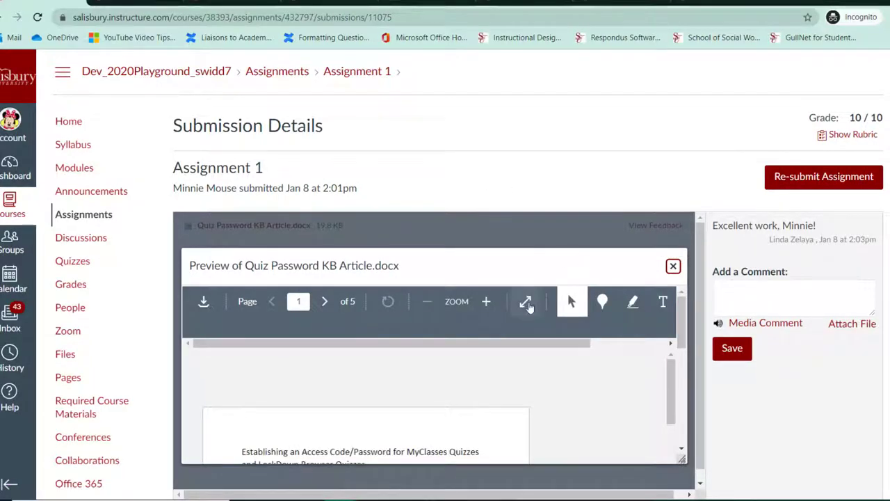
pyautogui.click(672, 265)
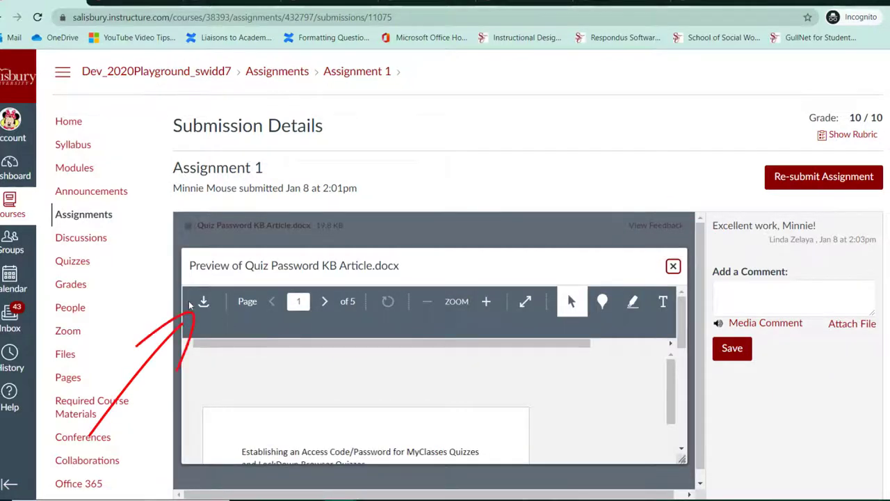
pyautogui.moveTo(203, 301)
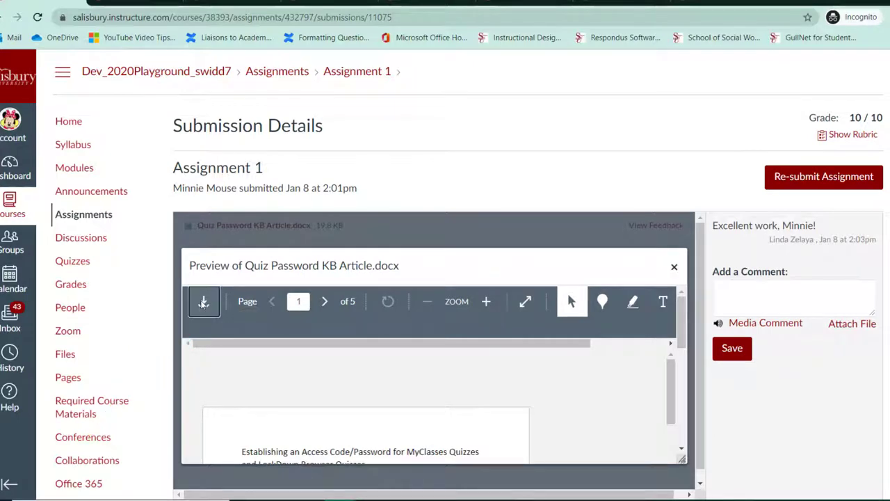
pyautogui.click(204, 301)
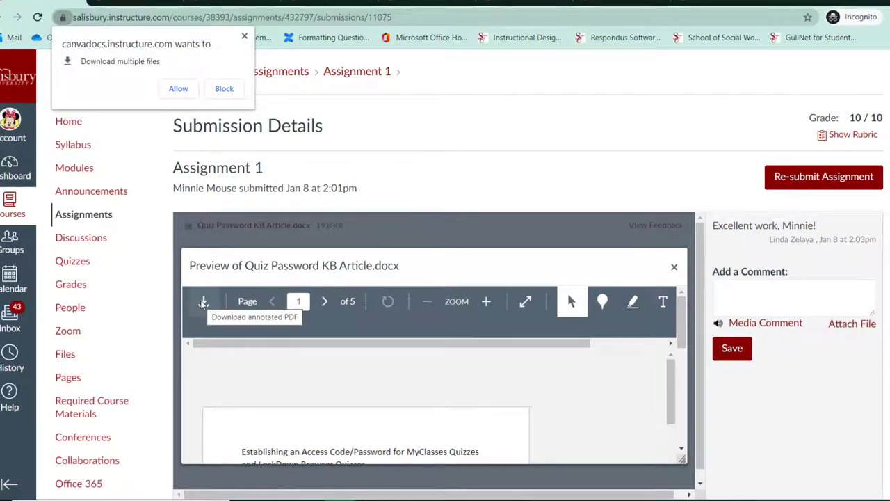
pyautogui.moveTo(201, 304)
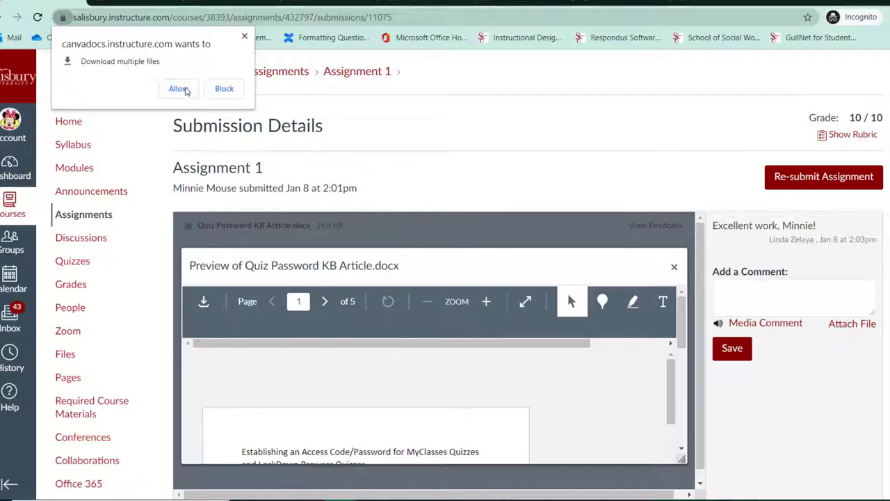
pyautogui.click(178, 89)
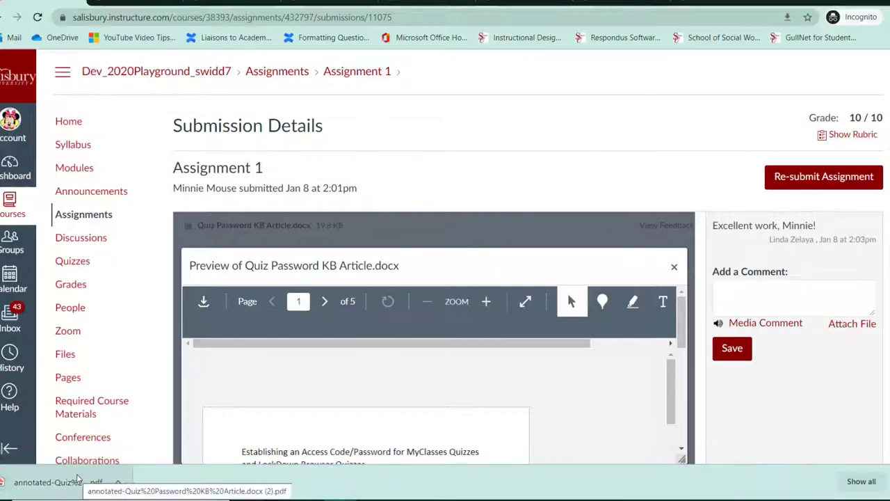
pyautogui.click(59, 481)
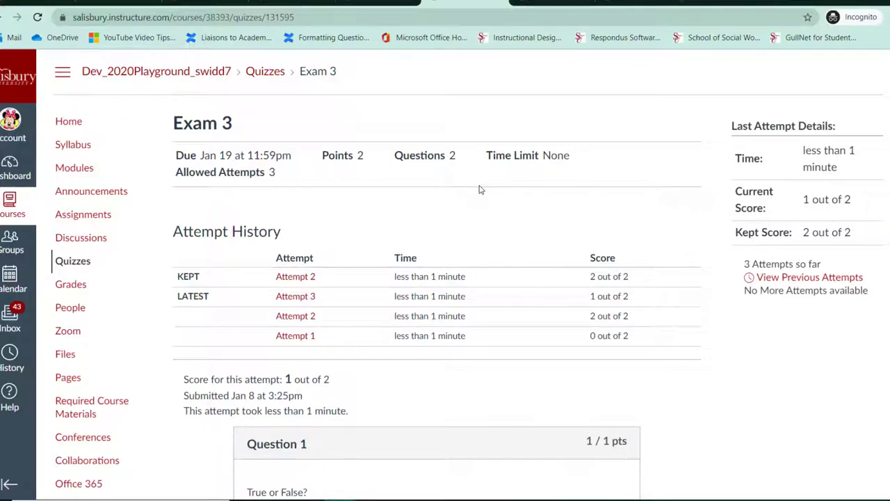
# Step: Review Exam 3's latest attempt: kept score 2/2, question 2 missed with textbook feedback
pyautogui.scroll(-3)
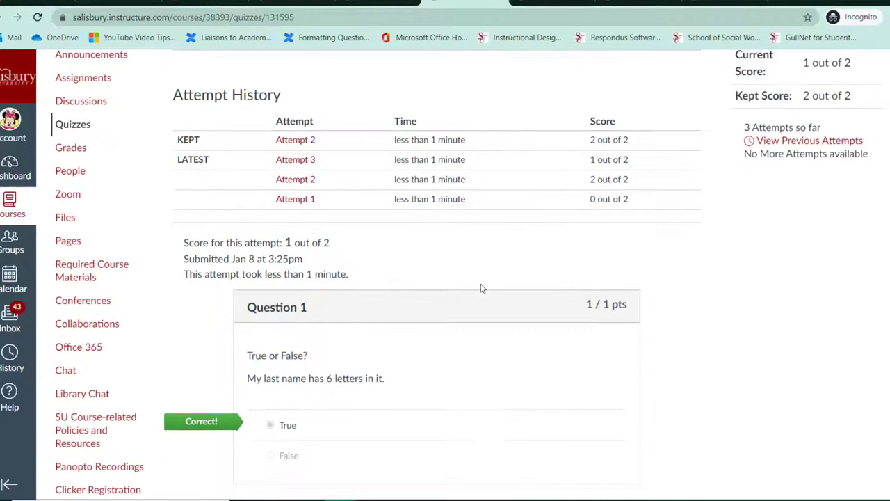
pyautogui.scroll(-3)
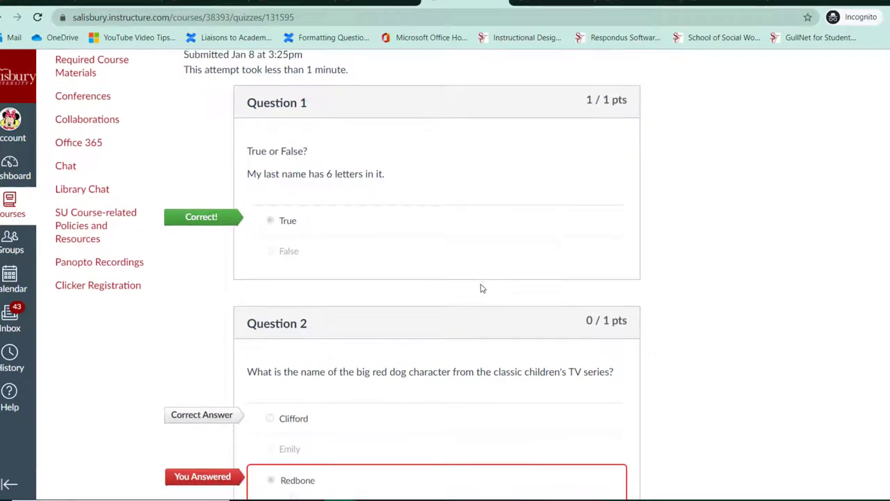
pyautogui.scroll(-3)
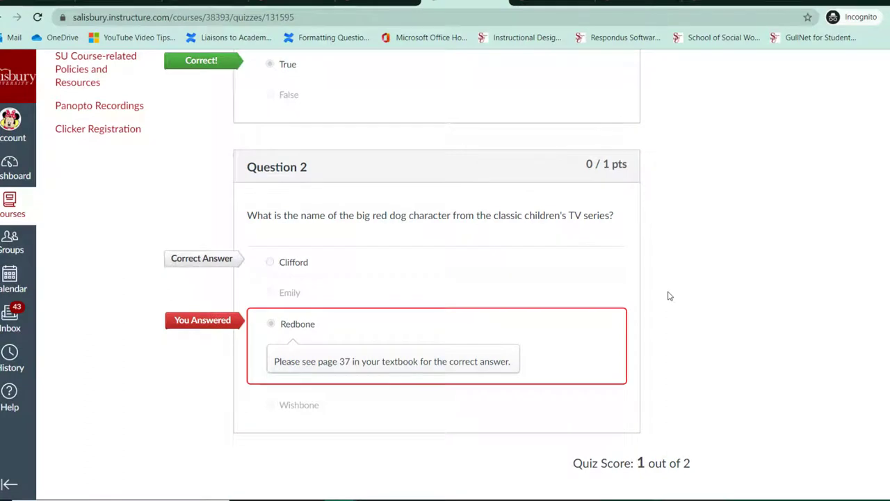
pyautogui.moveTo(685, 318); pyautogui.dragTo(741, 305)
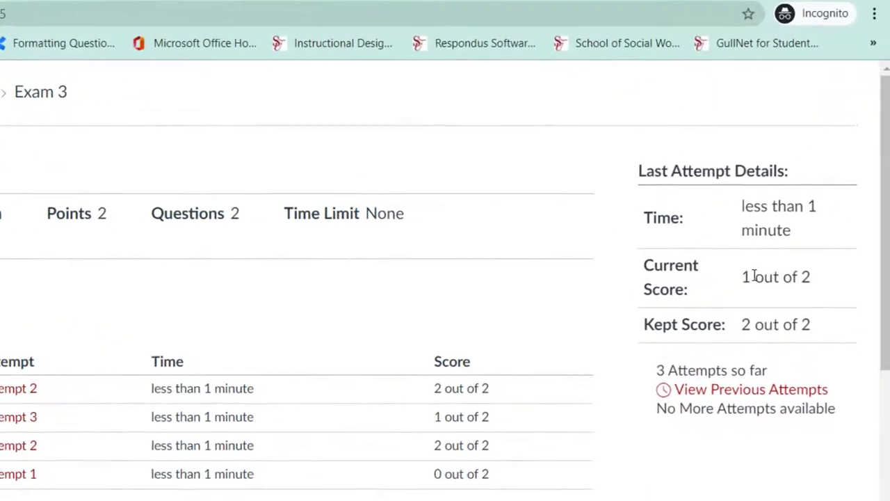
# Step: Compare Exam 3's Attempt 2 and Attempt 3 results, reviewing Question 2's feedback in the 1/2 attempt
pyautogui.scroll(-3)
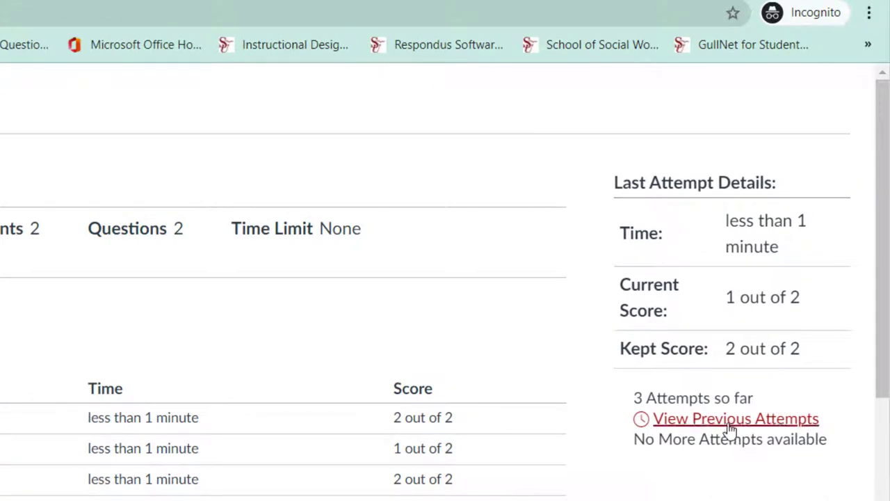
pyautogui.click(734, 418)
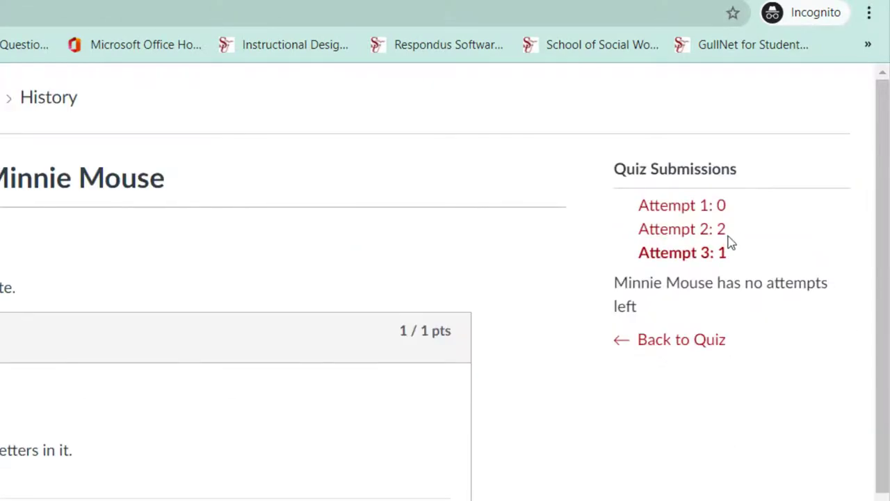
pyautogui.click(681, 229)
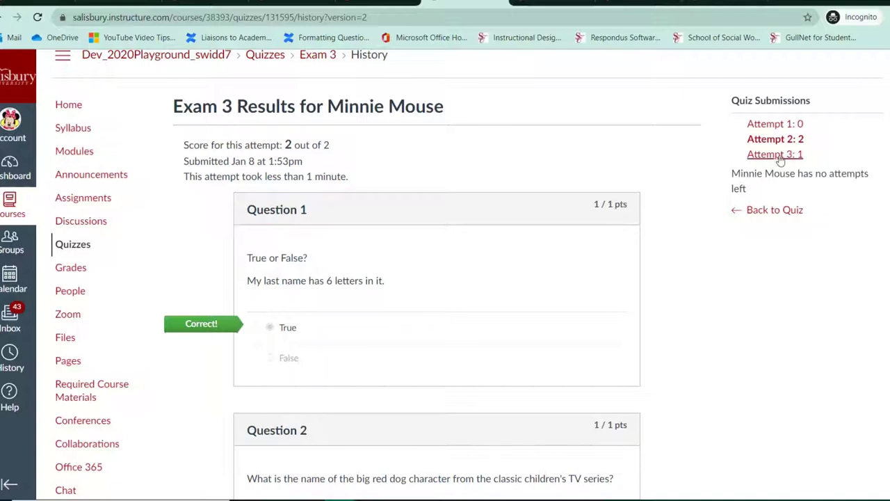
pyautogui.click(774, 154)
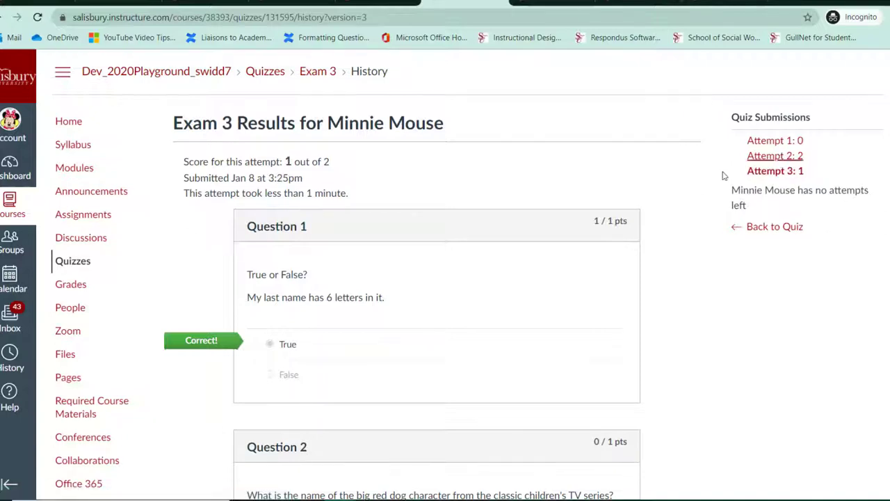
pyautogui.scroll(-3)
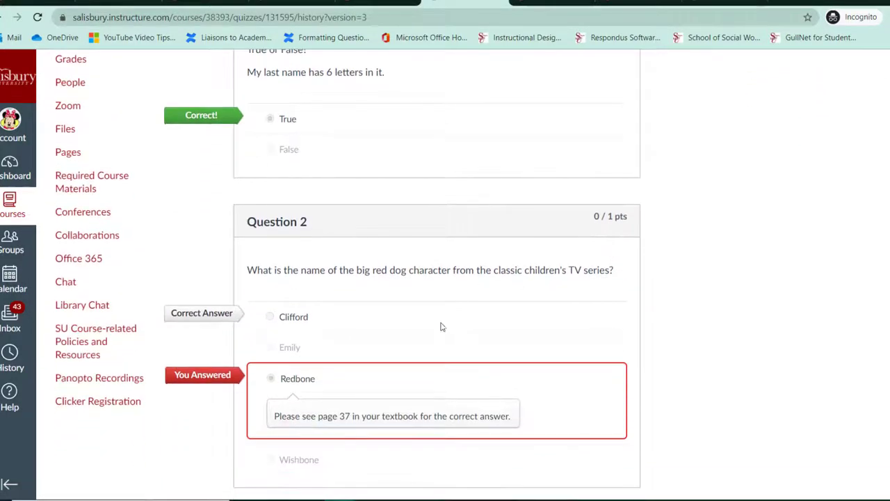
pyautogui.scroll(-3)
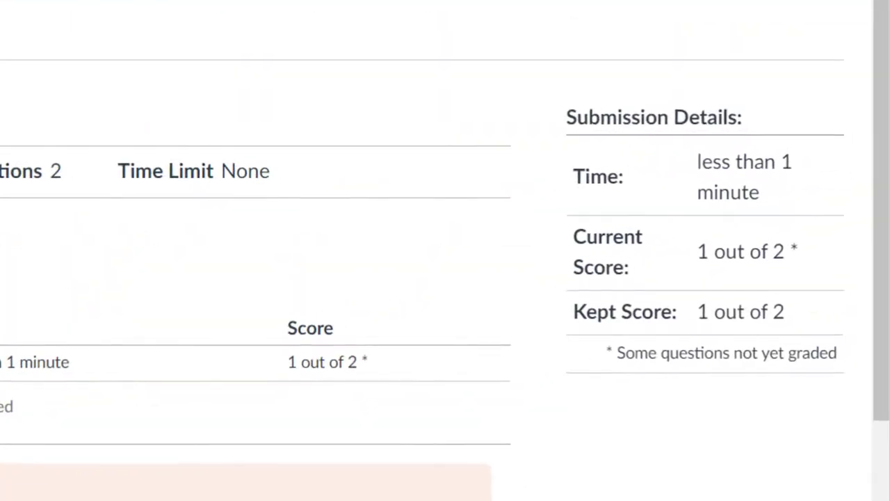
pyautogui.moveTo(746, 368)
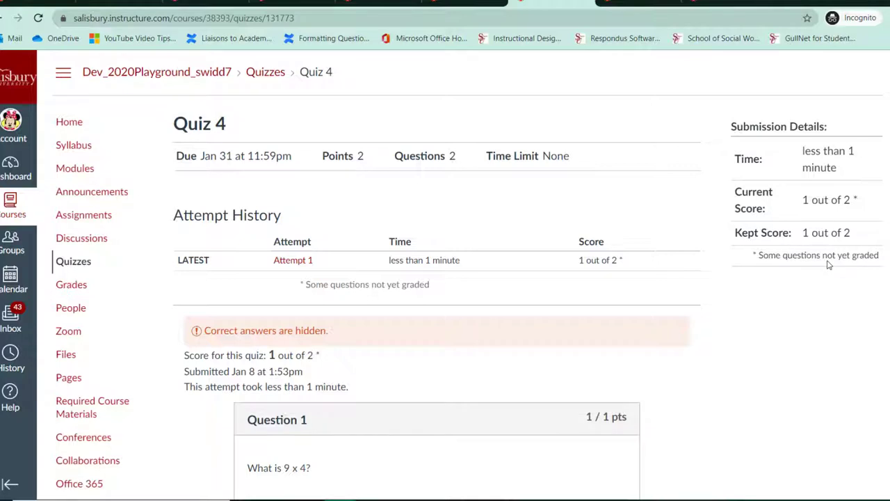
pyautogui.moveTo(692, 242)
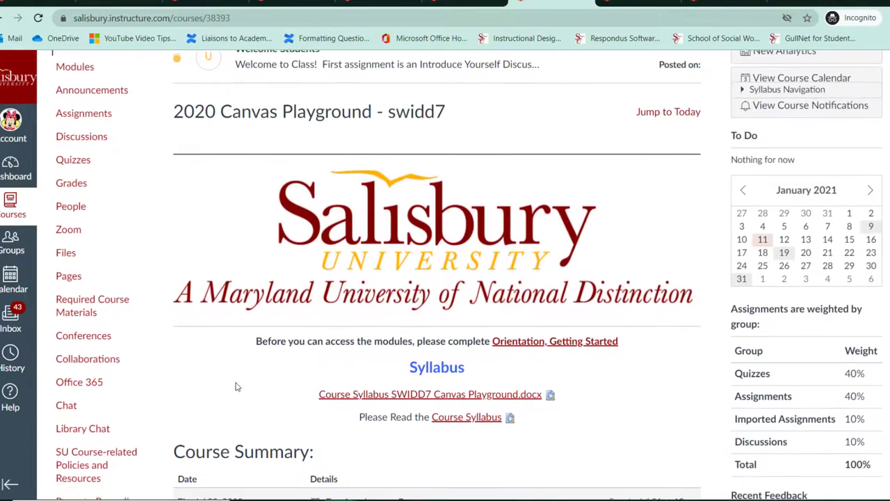
# Step: Return to Quiz 4's results (1 of 2, partly ungraded) from the course home Course Summary
pyautogui.scroll(-3)
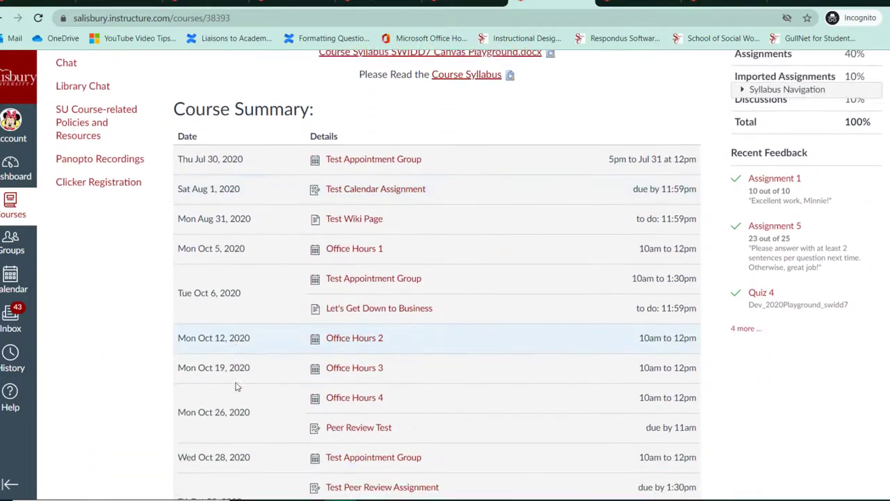
pyautogui.scroll(-3)
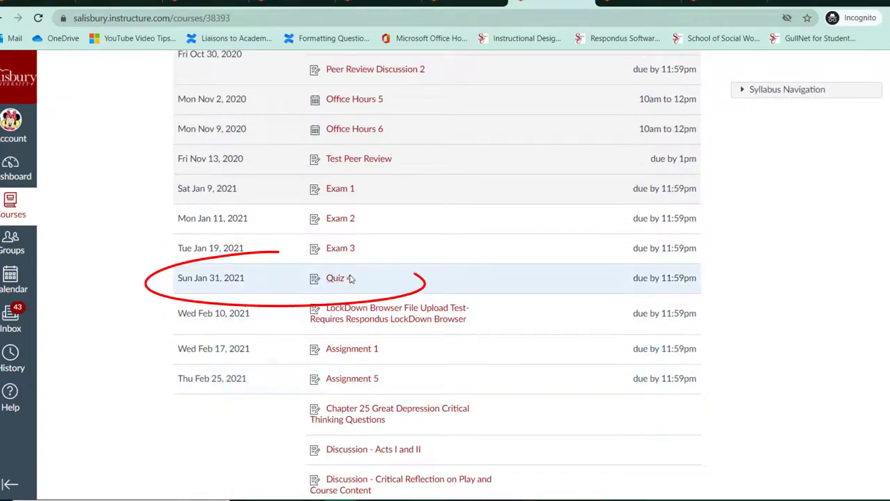
pyautogui.click(338, 277)
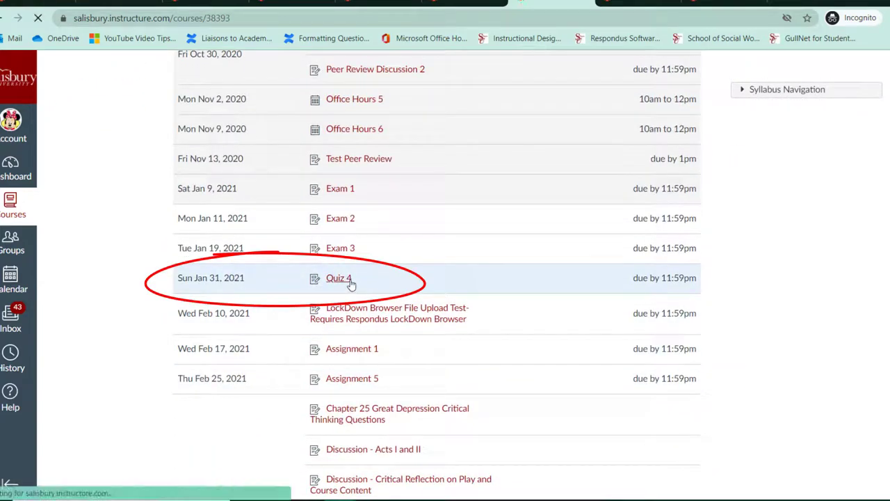
pyautogui.click(339, 278)
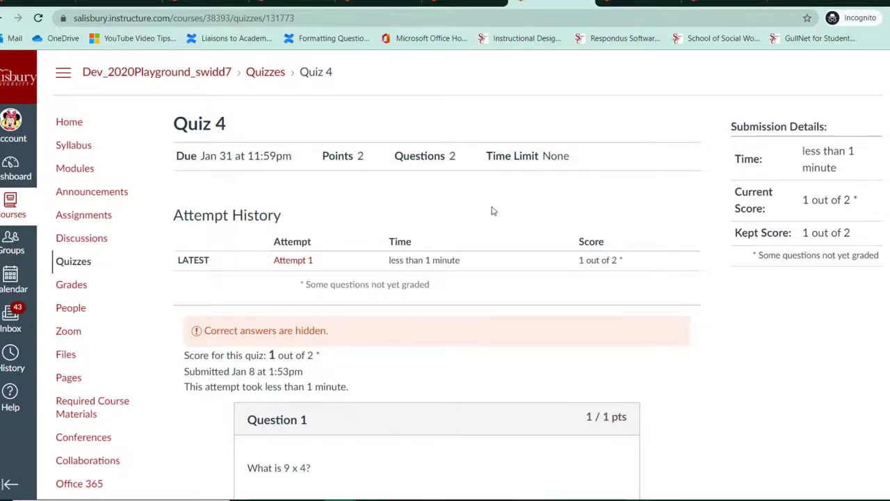
pyautogui.moveTo(610, 270)
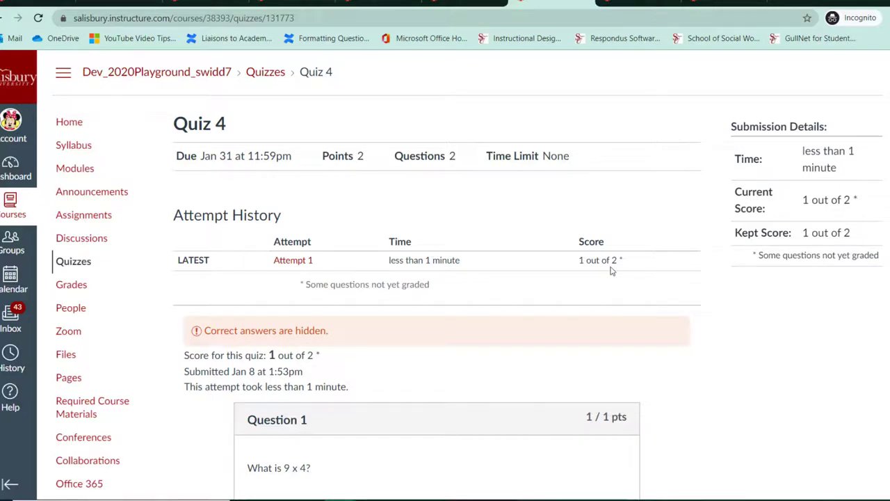